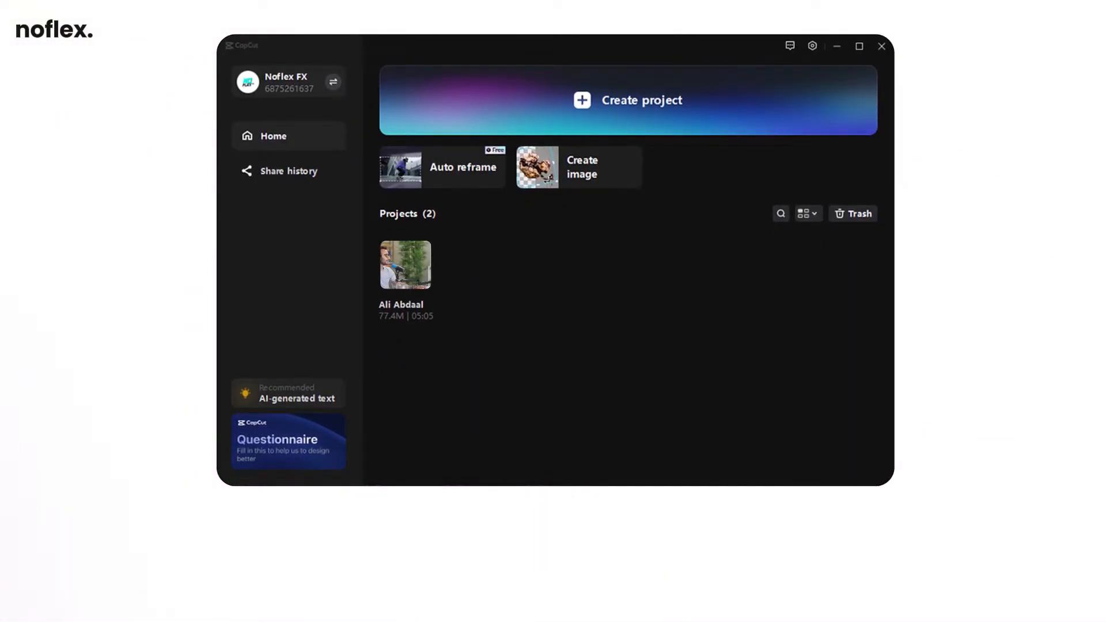
Load the project and preview the clip before trimming video and audio to about 00:00:30
double_click(404, 265)
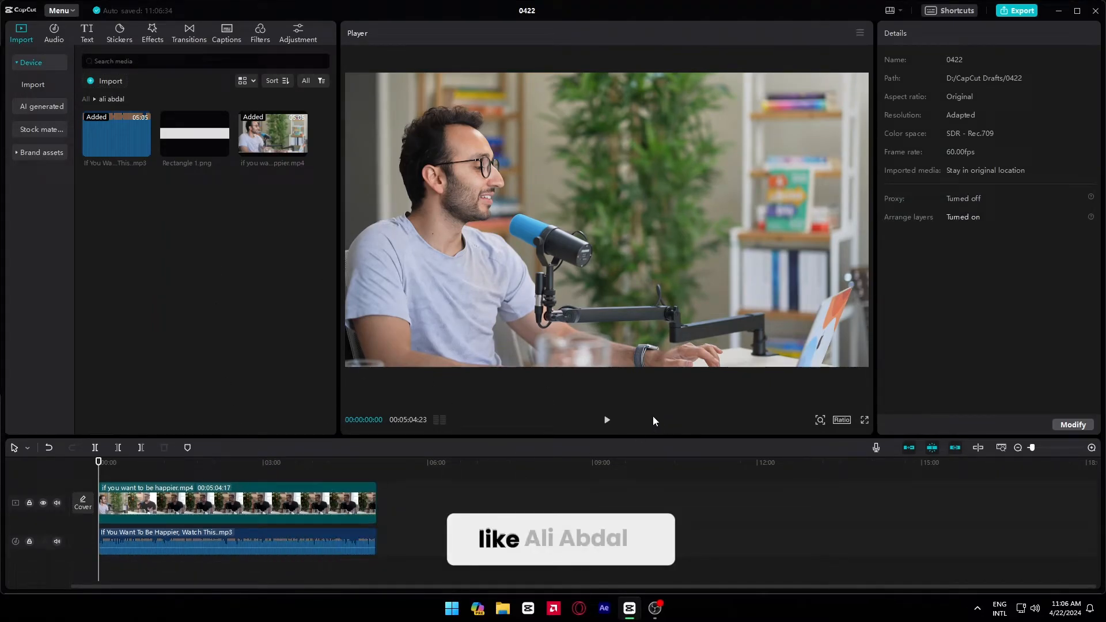
left_click(605, 419)
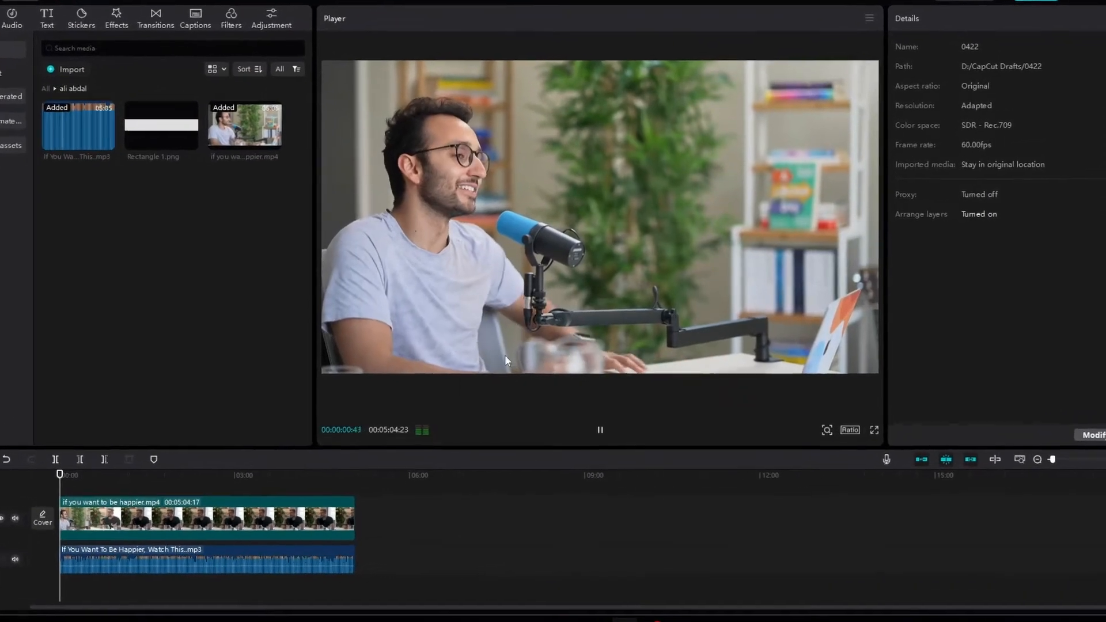
left_click(873, 430)
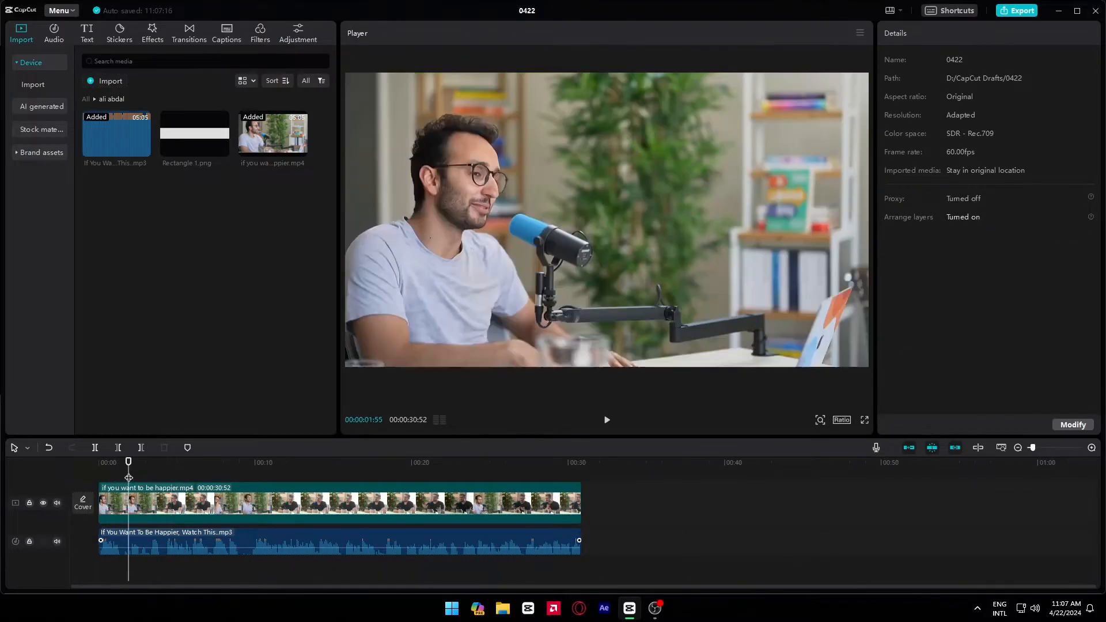
Auto-generate English captions from speech and select the "happiness is an inside job" caption
left_click(86, 33)
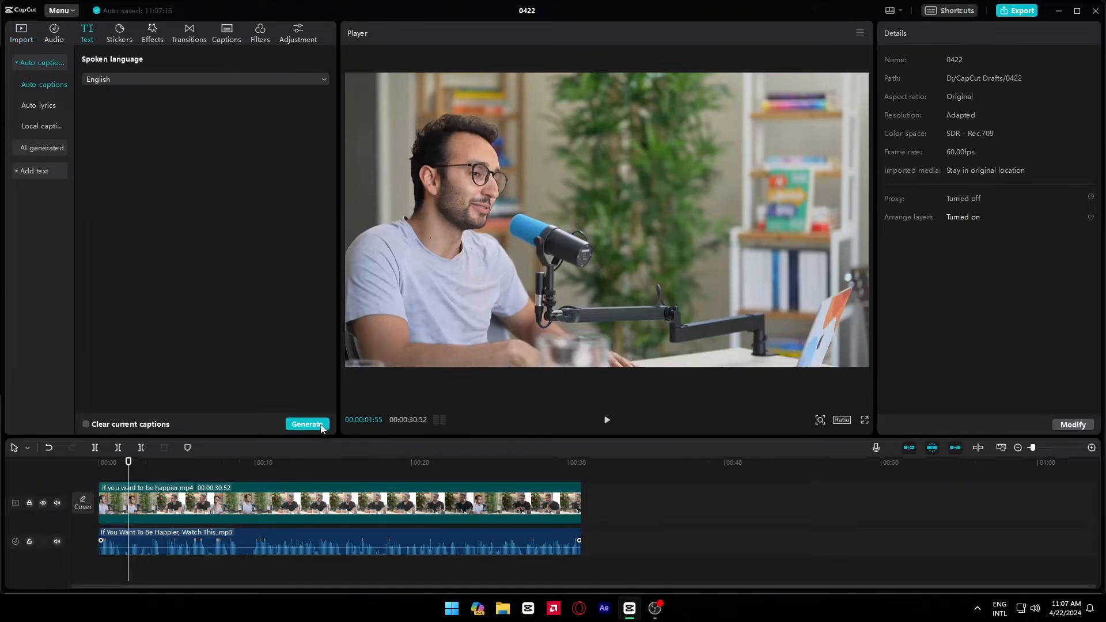
left_click(307, 424)
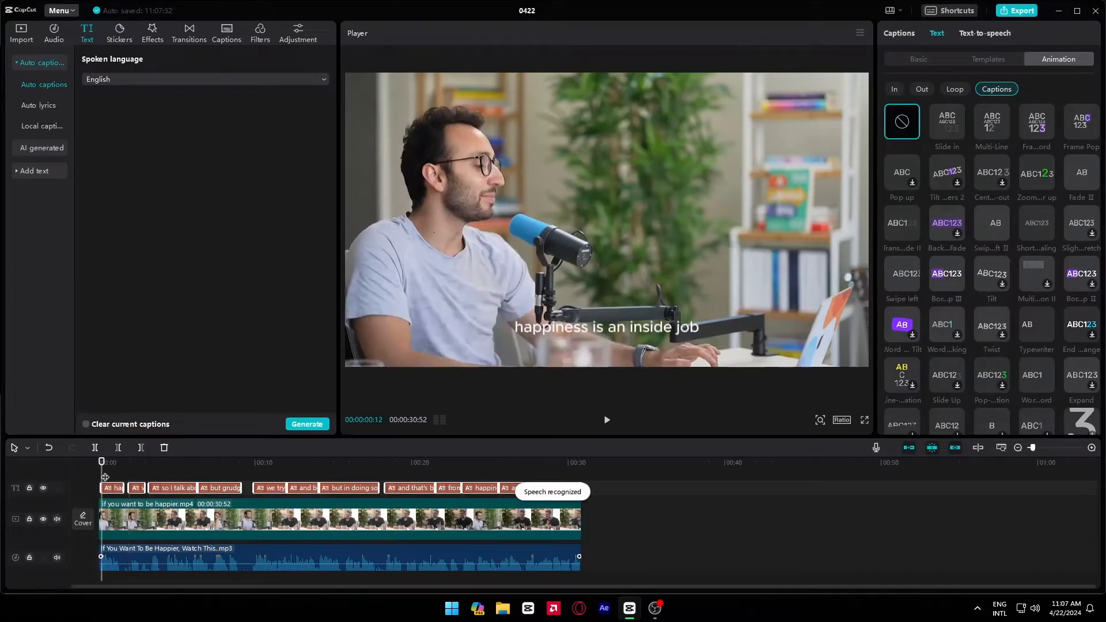
left_click(918, 59)
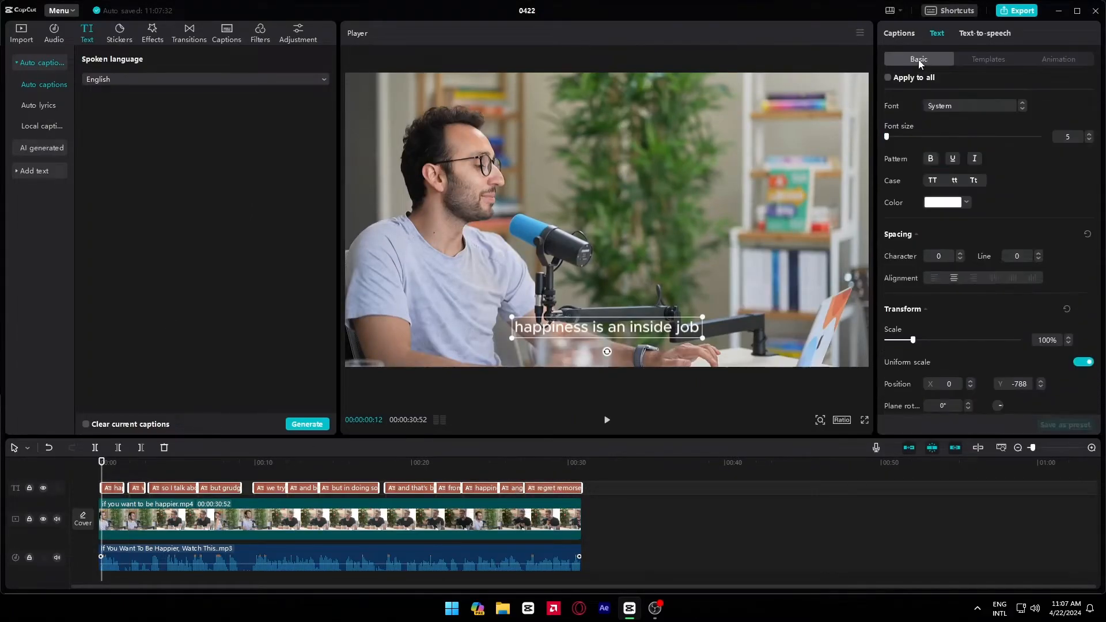
Search "po" in the font list and set all captions to Poppins Bold in black
left_click(969, 105)
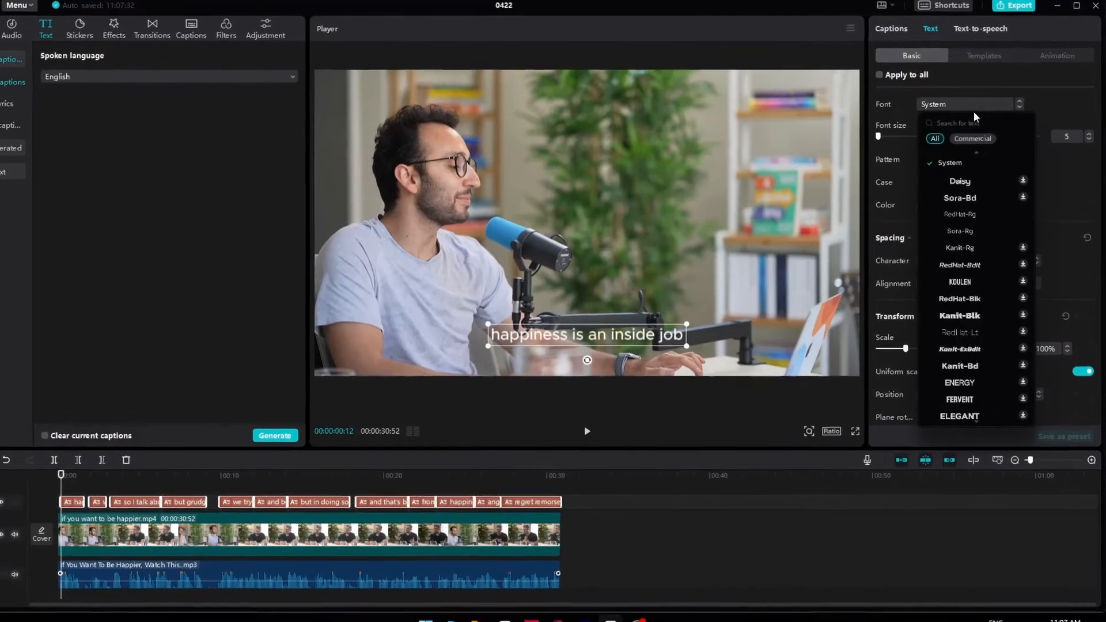
type("po")
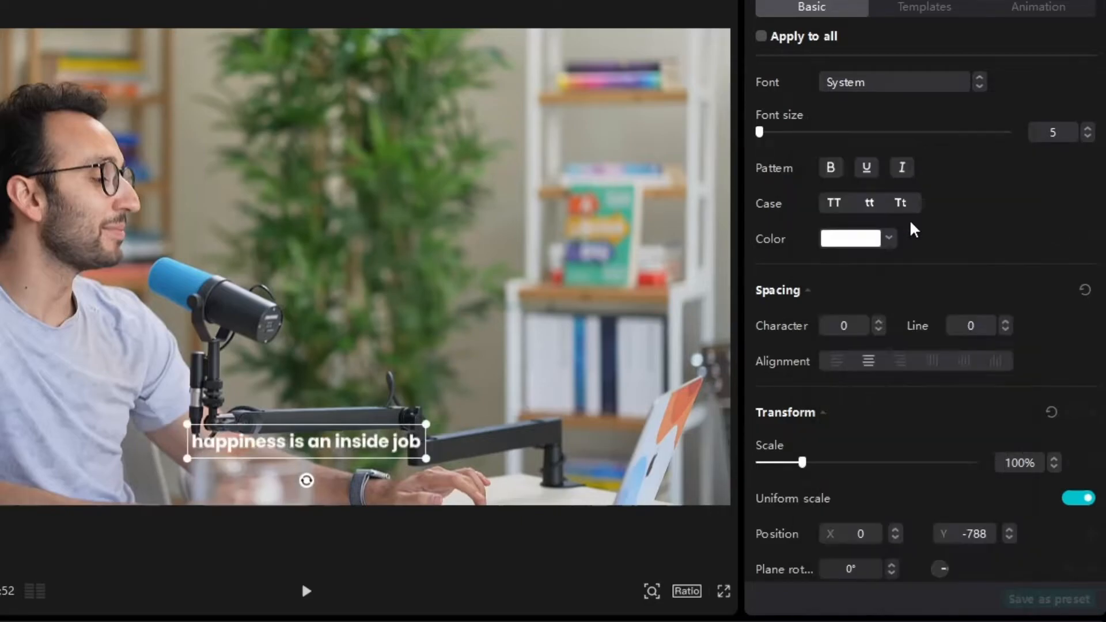
left_click(850, 238)
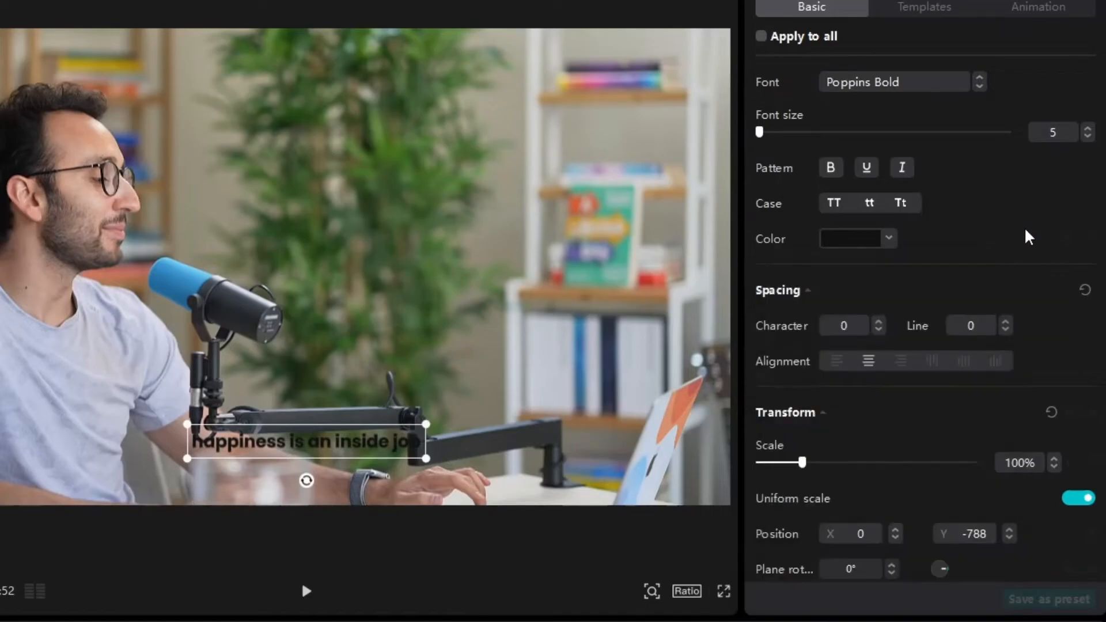
mouse_move(739, 63)
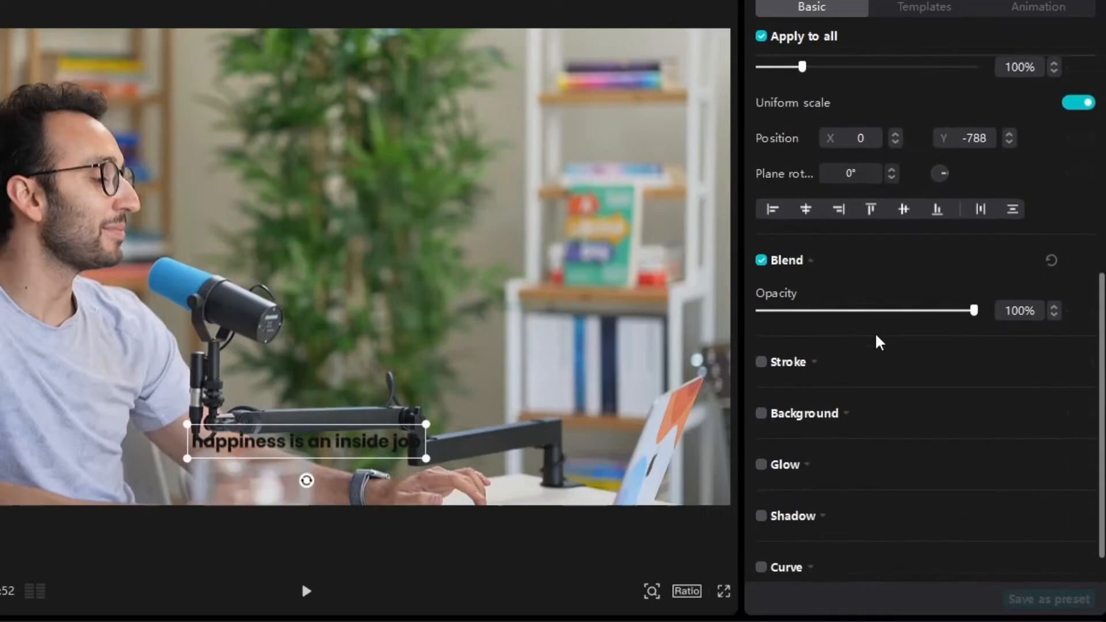
Enable the caption background with the second style and 30% rounded rectangle corners
left_click(761, 412)
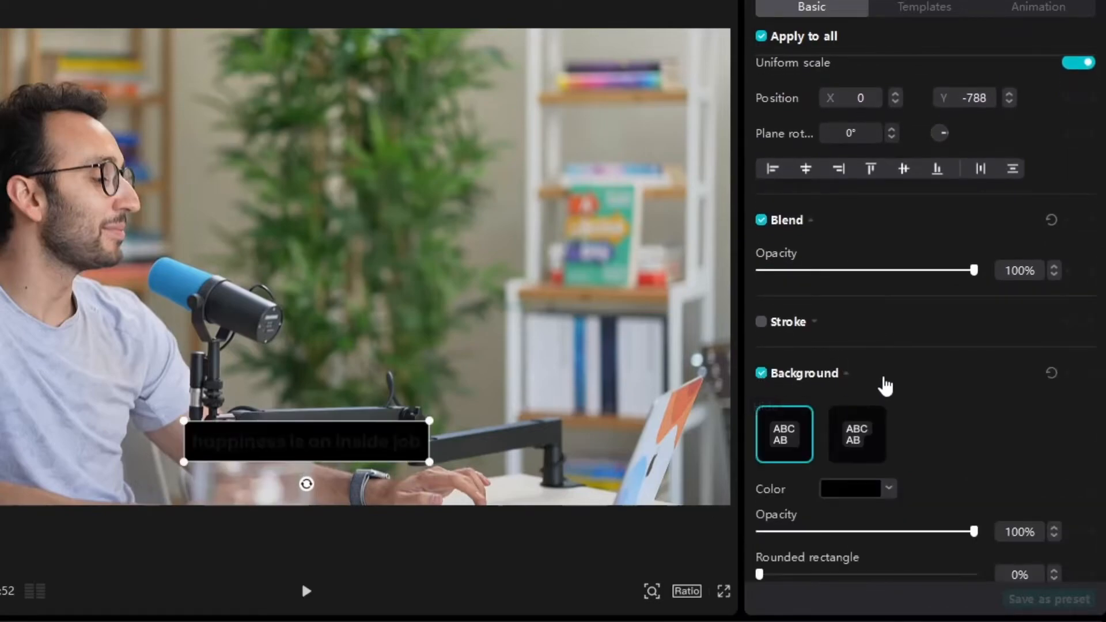
scroll("down", 3)
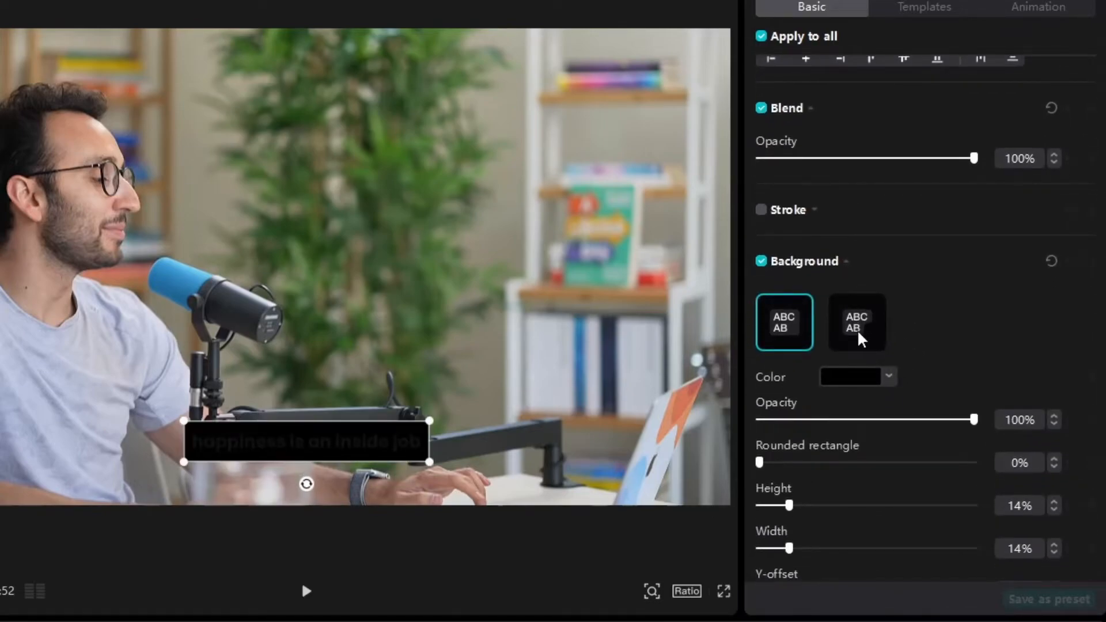
mouse_move(859, 353)
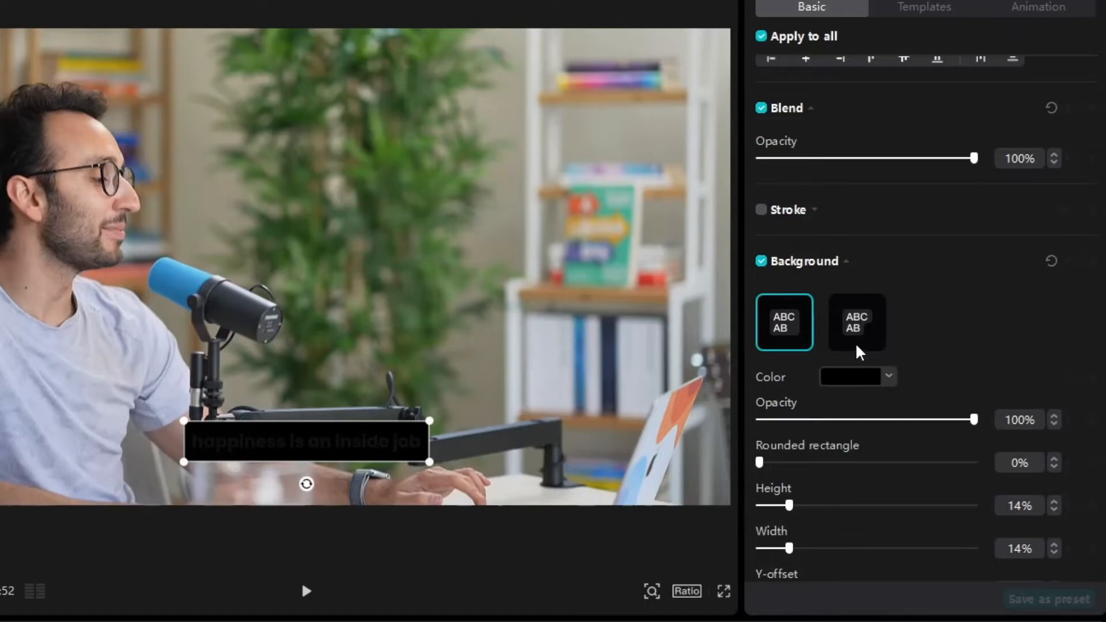
left_click(855, 321)
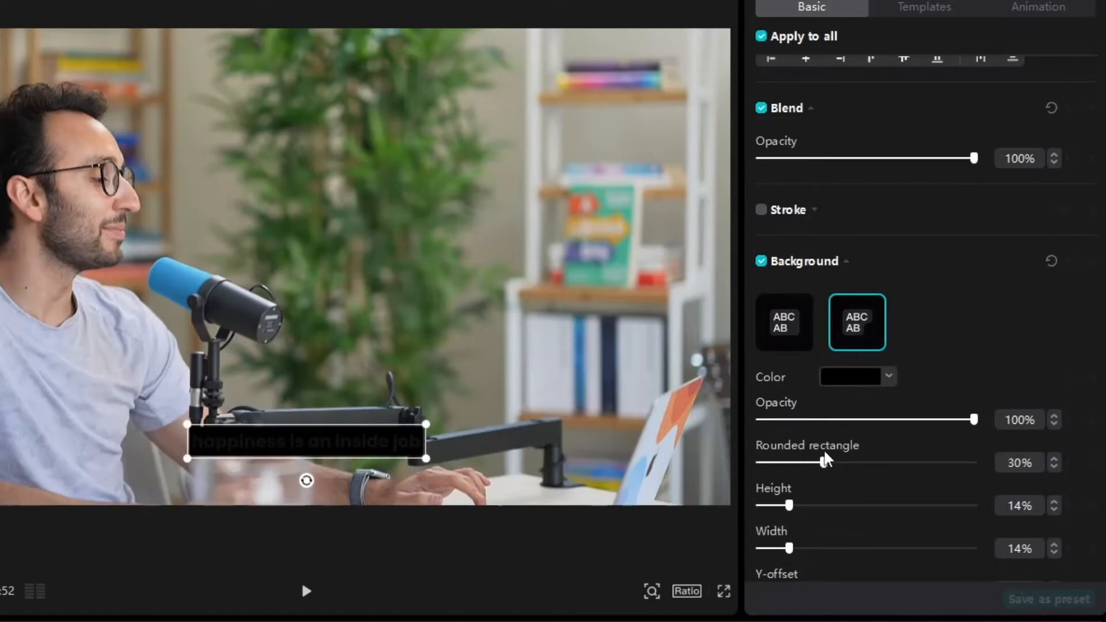
left_click(857, 376)
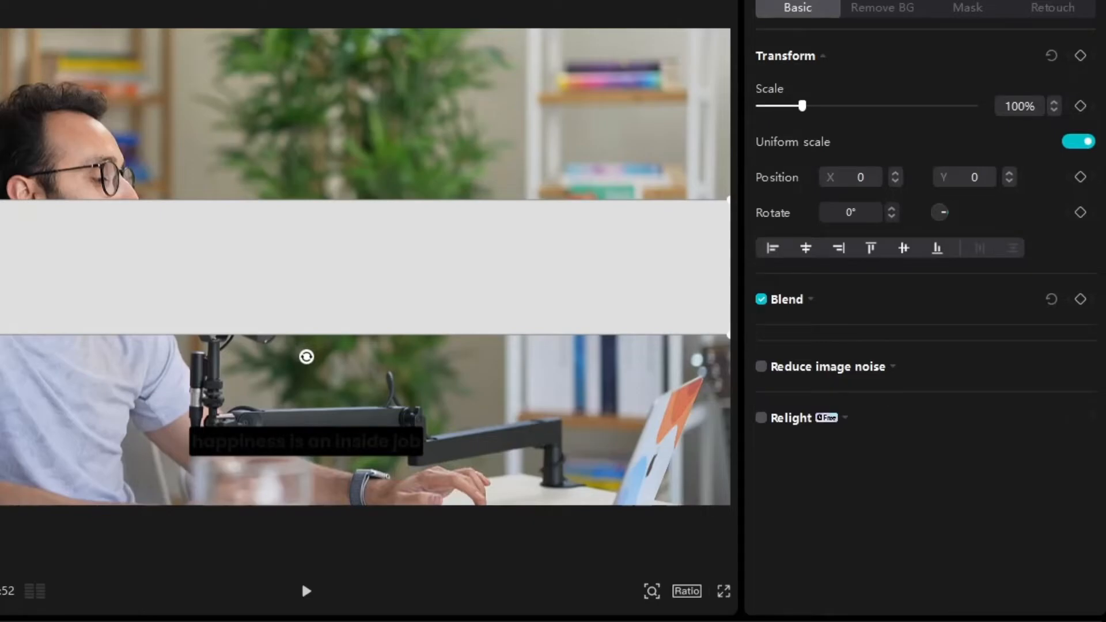
Colour the caption box the off-white of the project's rectangle image
left_click(306, 441)
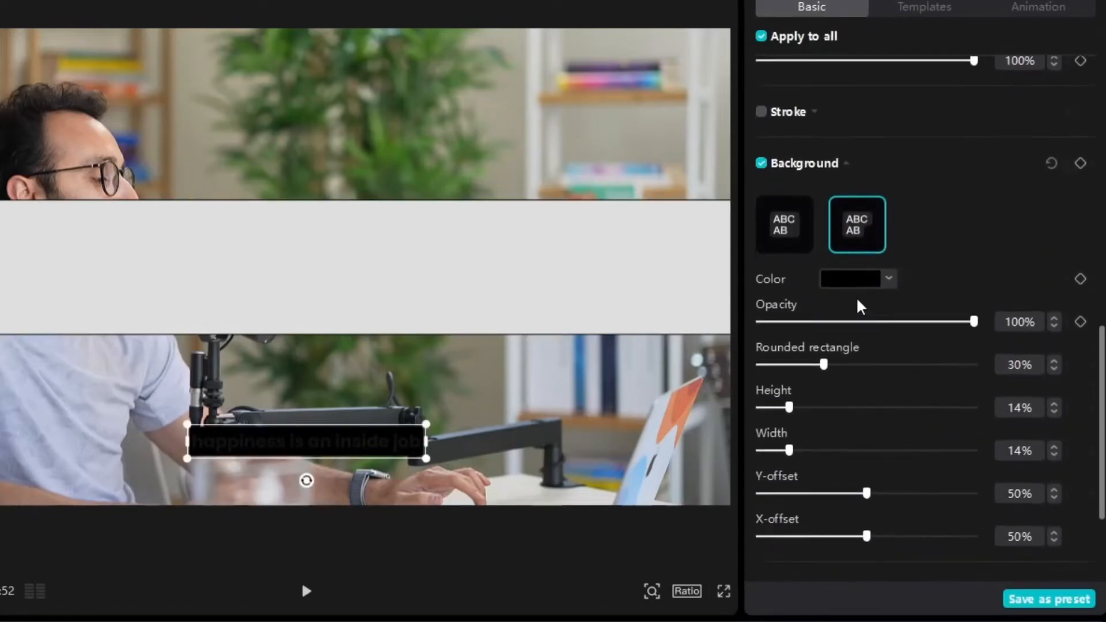
left_click(857, 278)
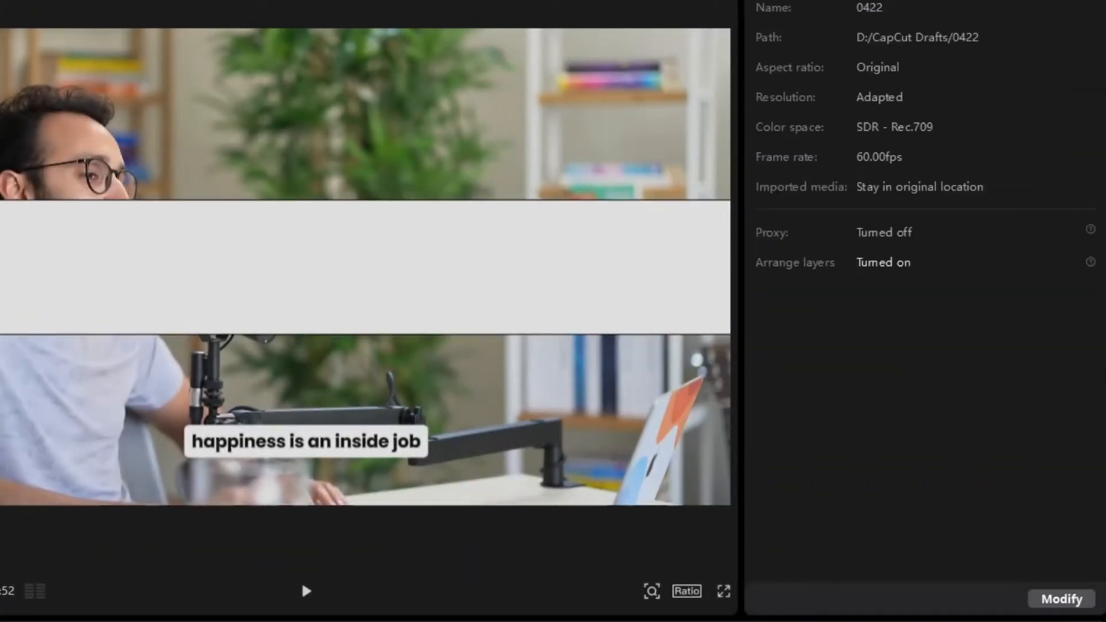
Copy every caption clip onto a new track above the original and select its first caption
left_click(306, 591)
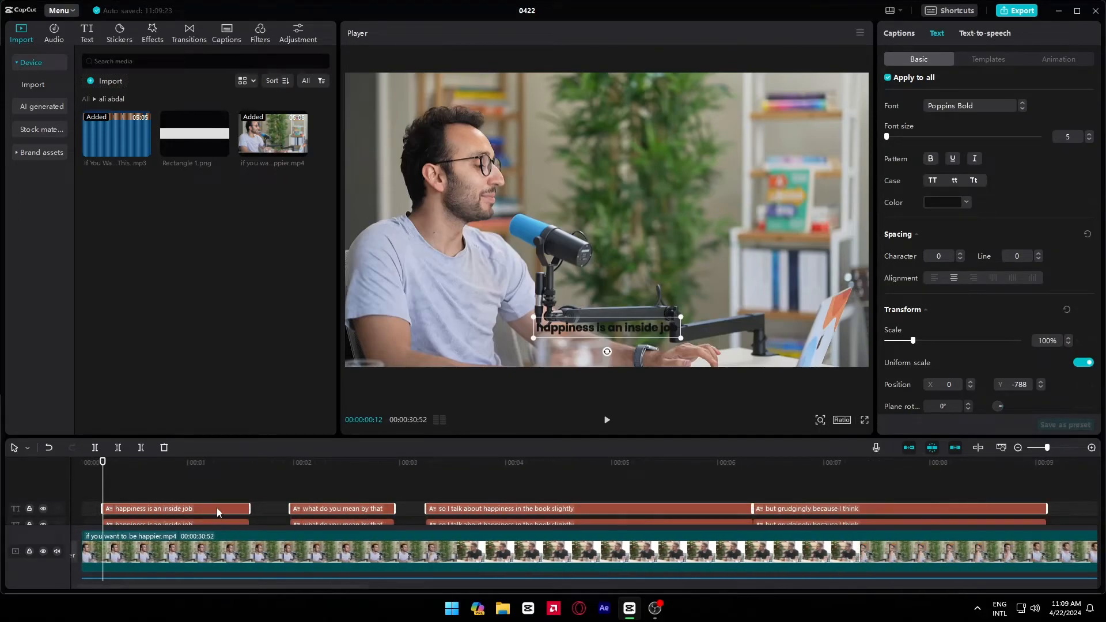
mouse_move(184, 508)
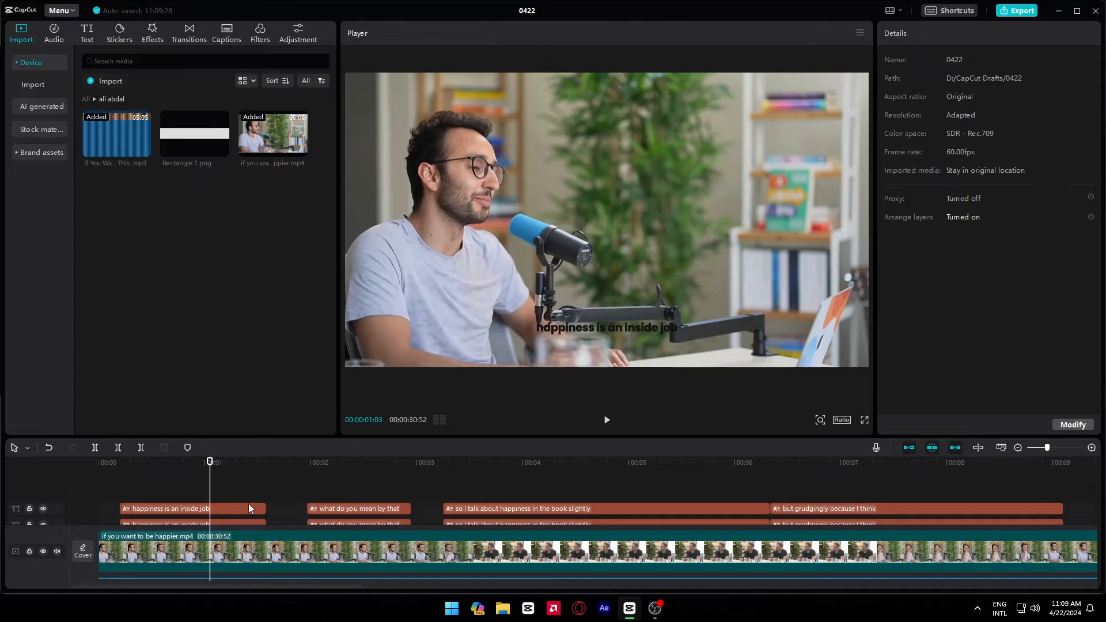
left_click(169, 508)
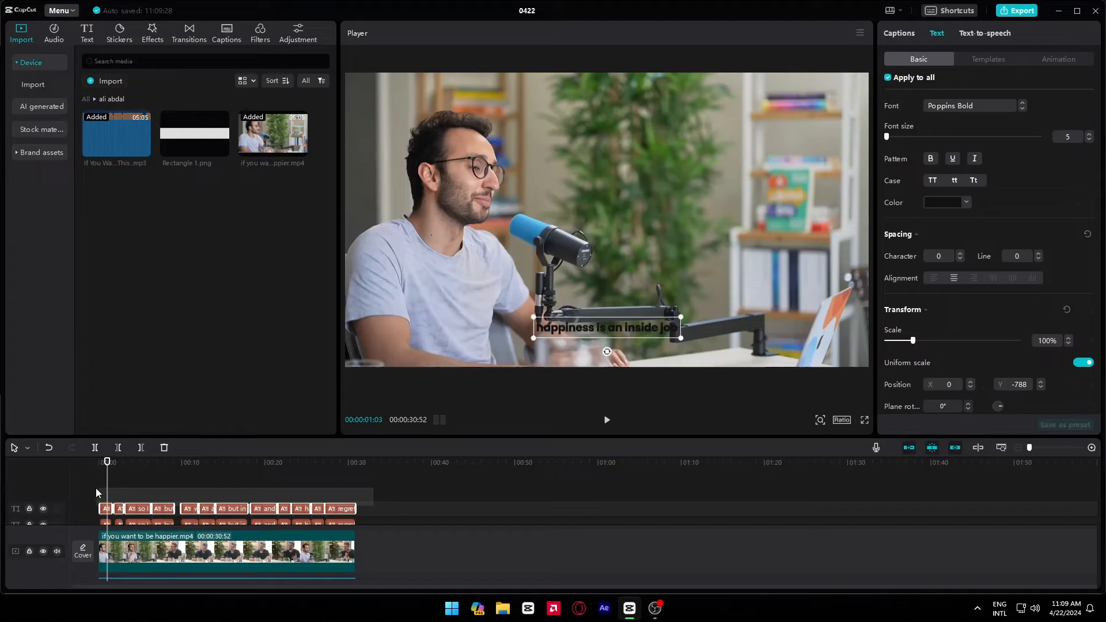
scroll("down", 3)
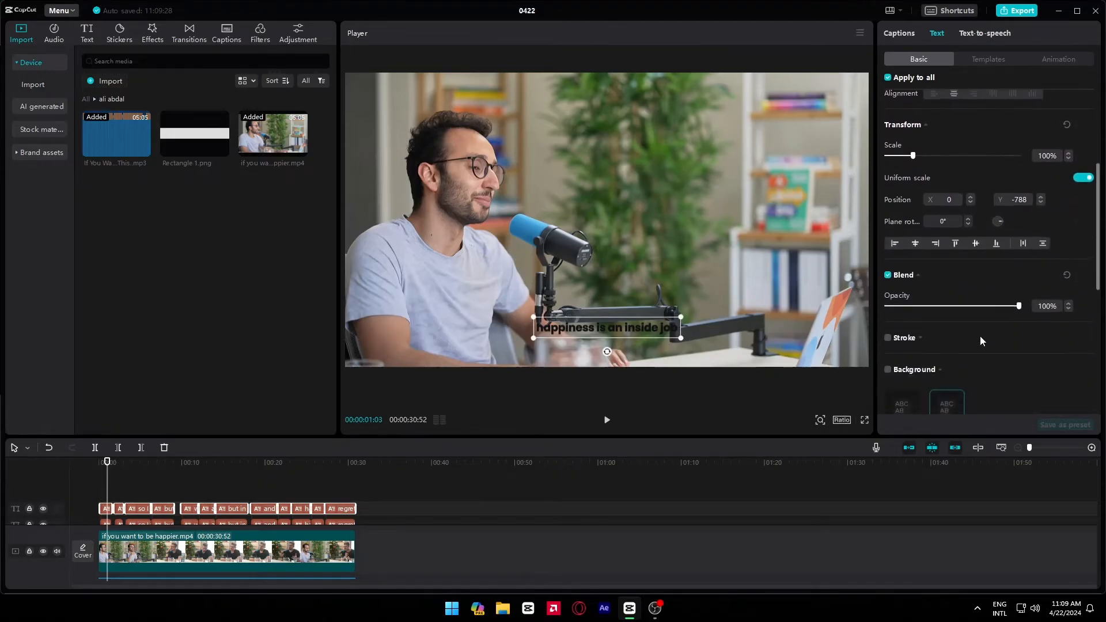
scroll("up", 3)
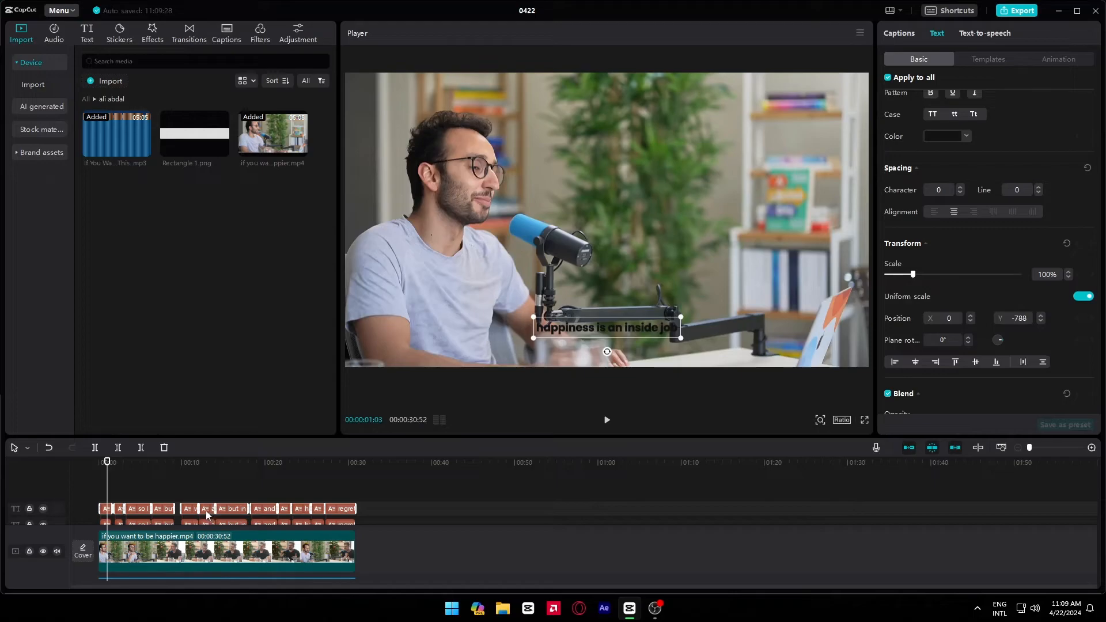
Create a compound clip from the upper captions and expand its Blend settings
right_click(209, 515)
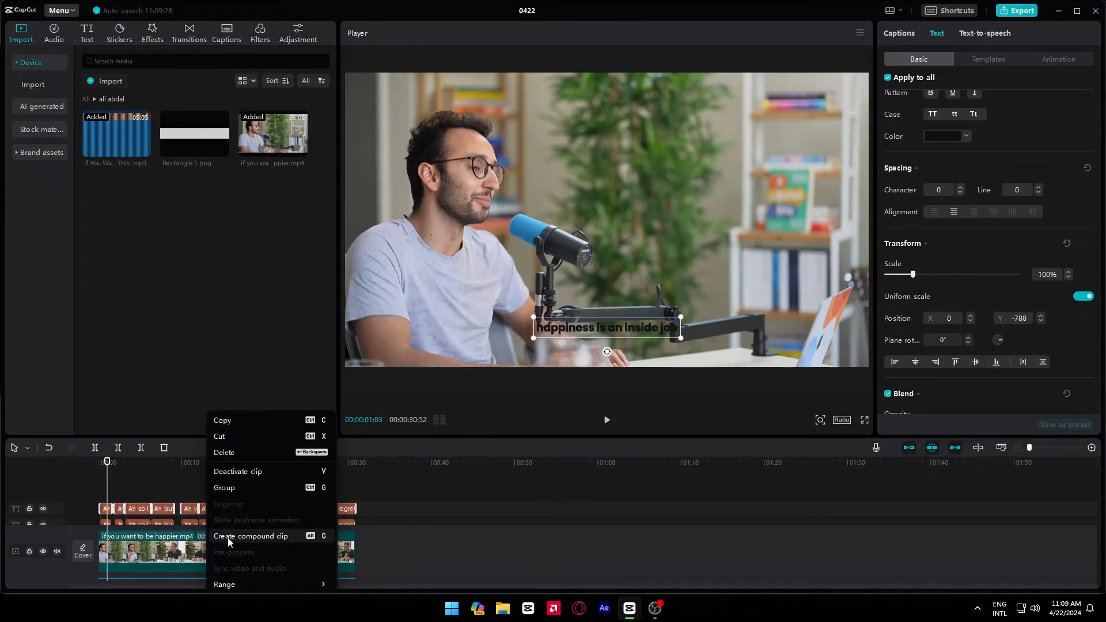
left_click(251, 535)
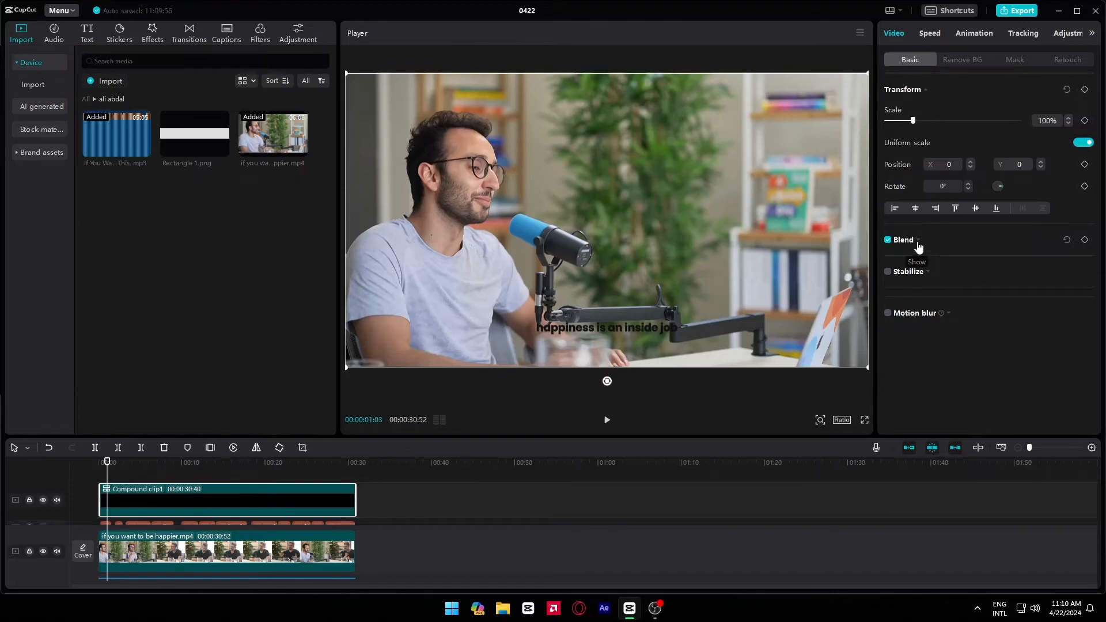
left_click(917, 240)
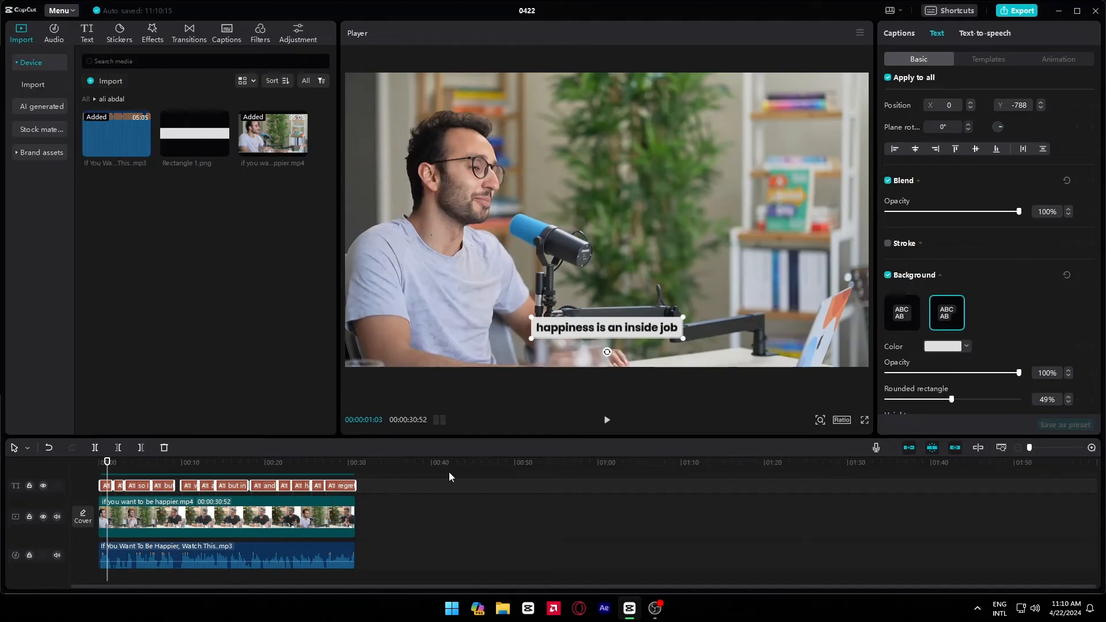
Apply the word-by-word caption animation, then lower the compound clip's opacity to 25%
left_click(1059, 59)
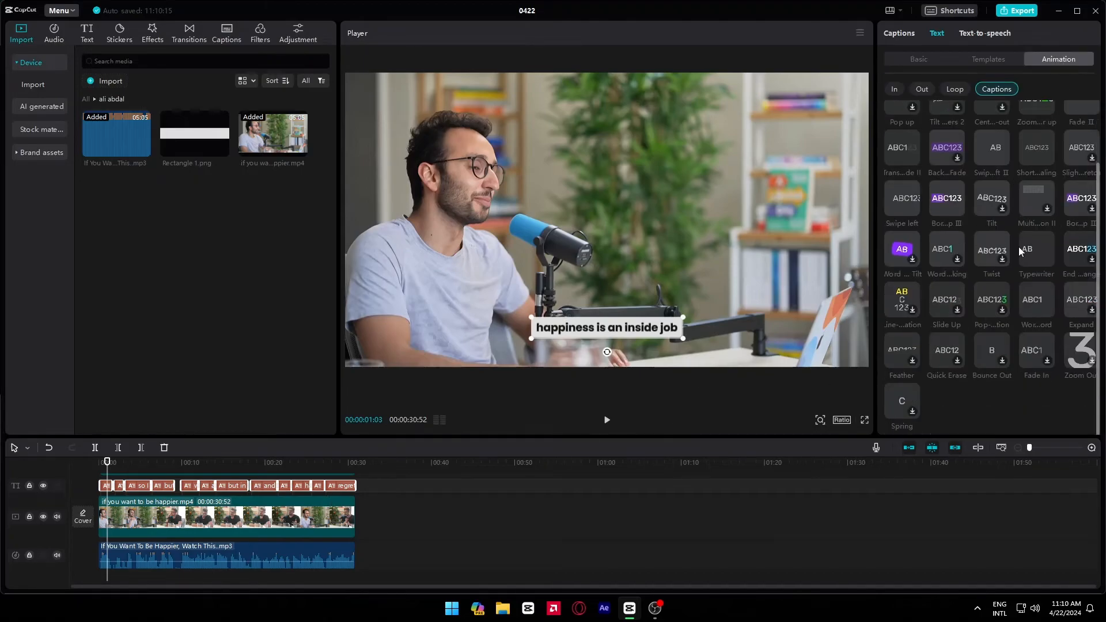
mouse_move(1042, 306)
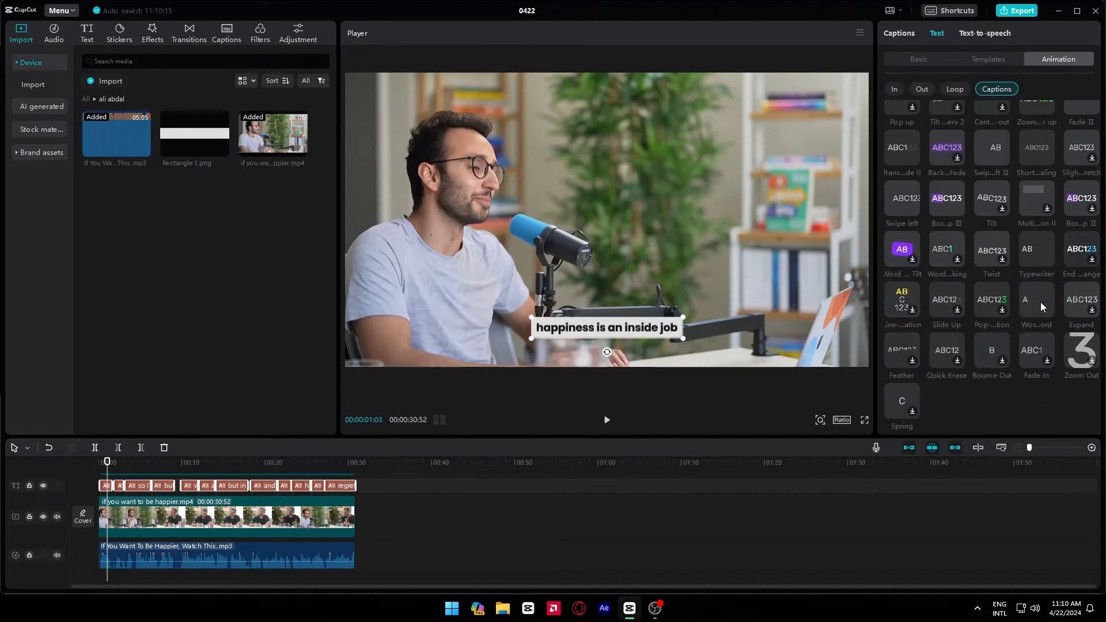
left_click(1035, 299)
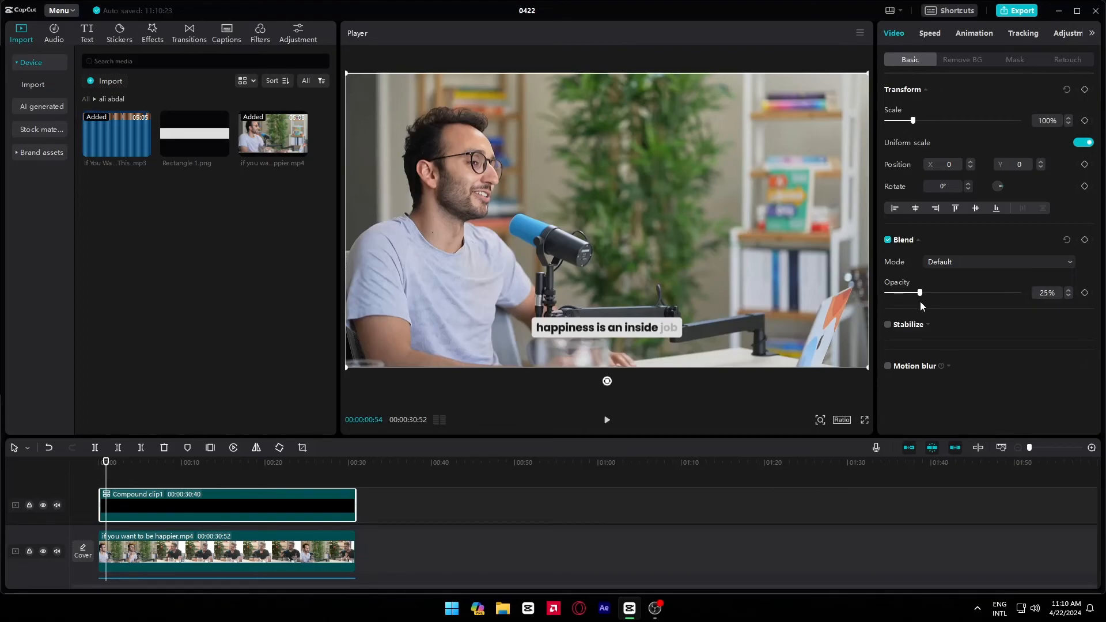
mouse_move(672, 344)
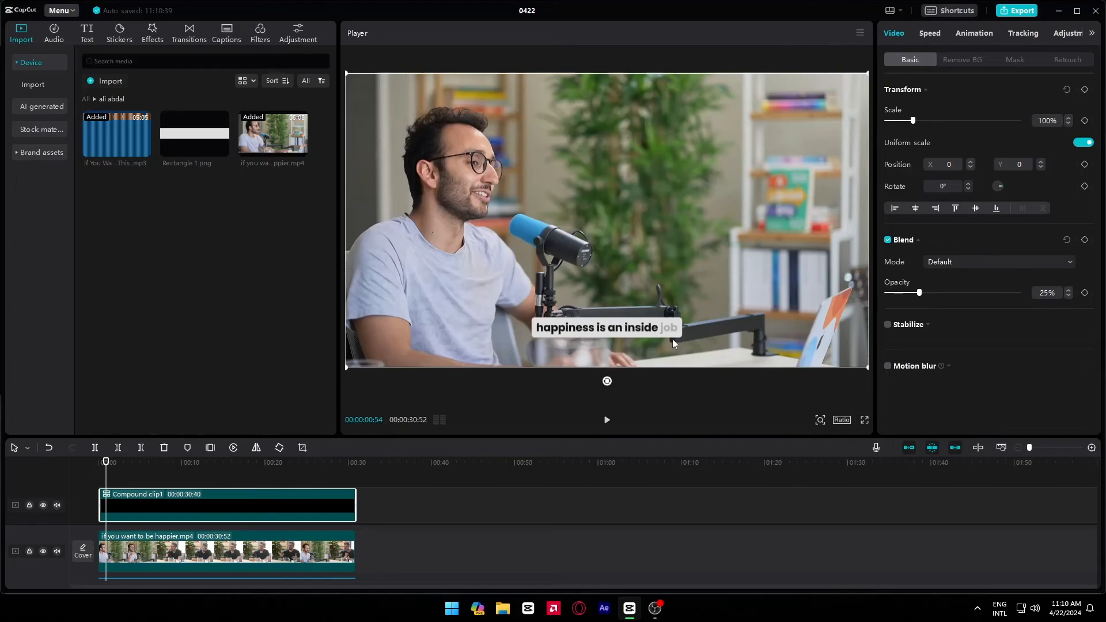